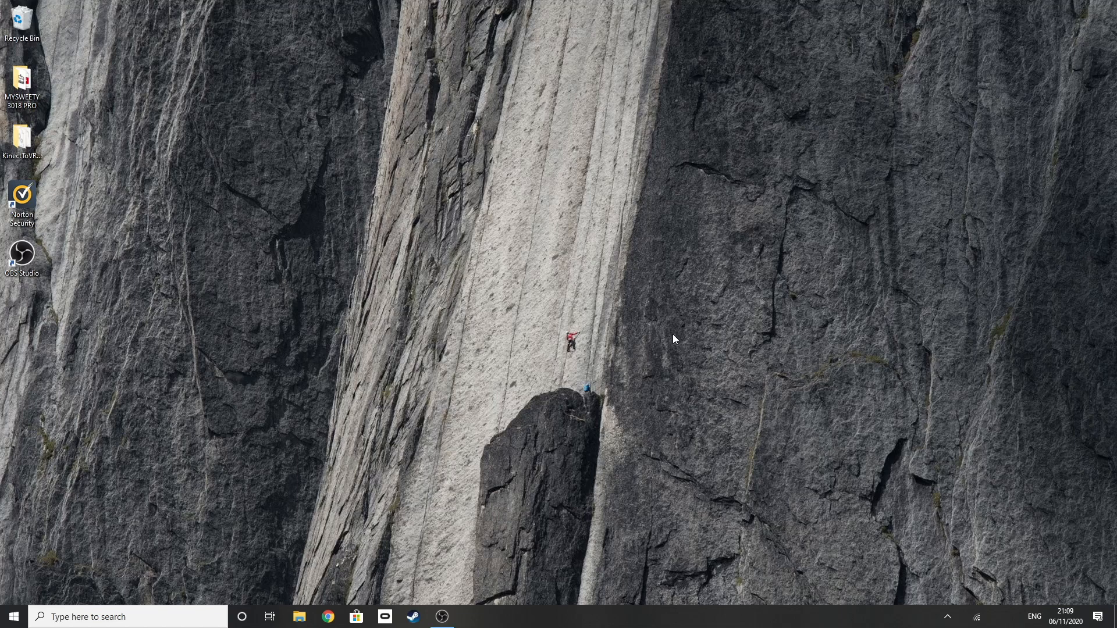
pyautogui.moveTo(290, 596)
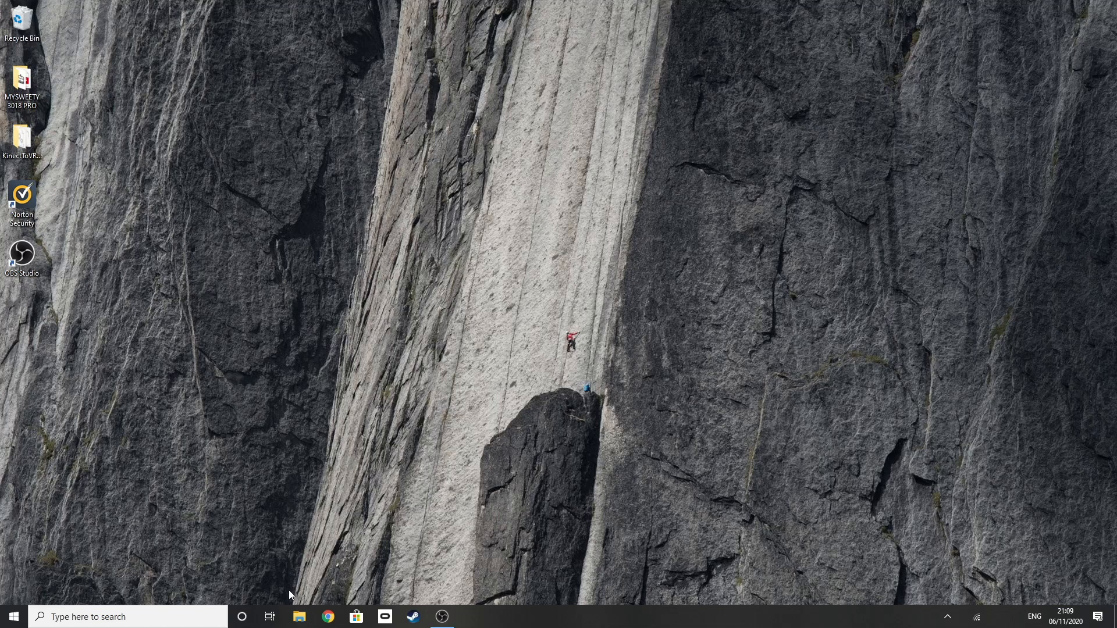
# Step: Show the drive management tools for the empty TOSHIBA (E:) USB drive in File Explorer
pyautogui.click(299, 617)
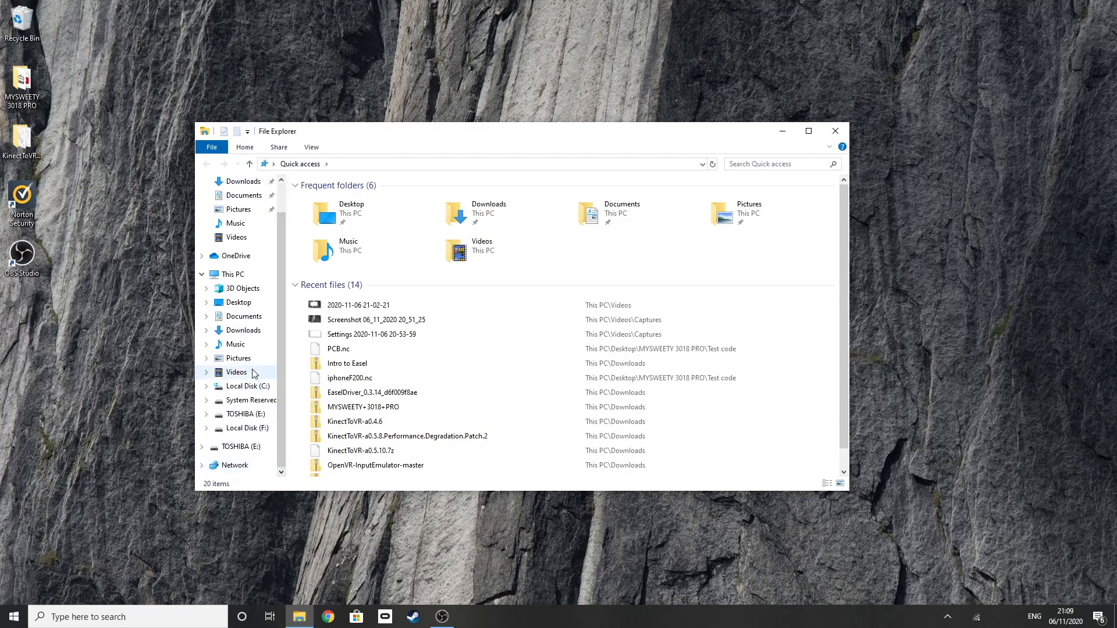
pyautogui.moveTo(244, 414)
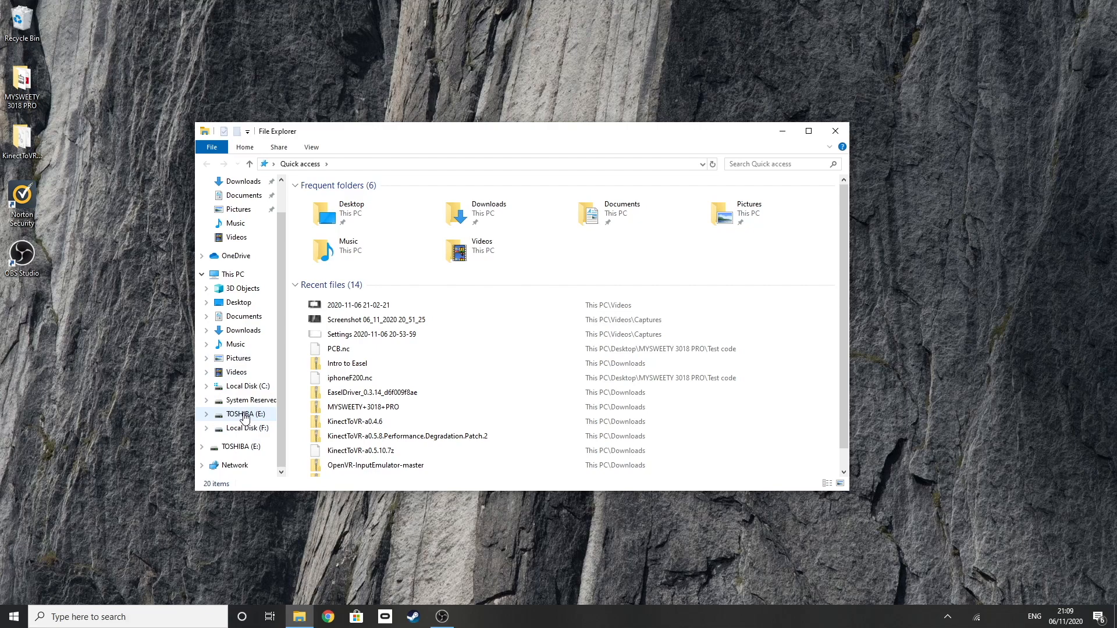
pyautogui.click(245, 414)
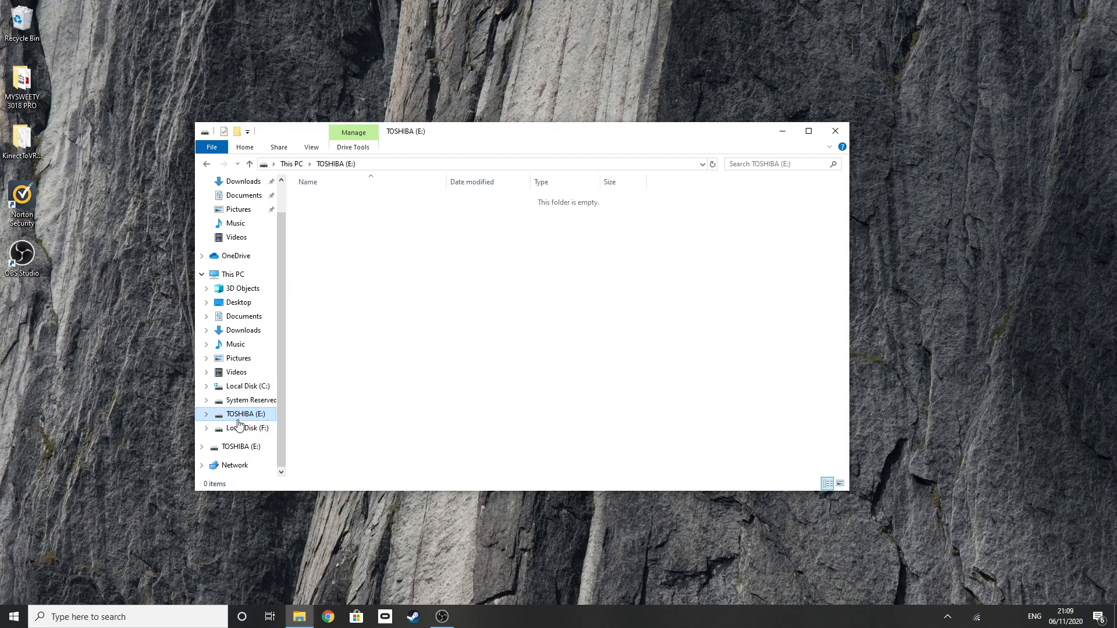
pyautogui.moveTo(329, 235)
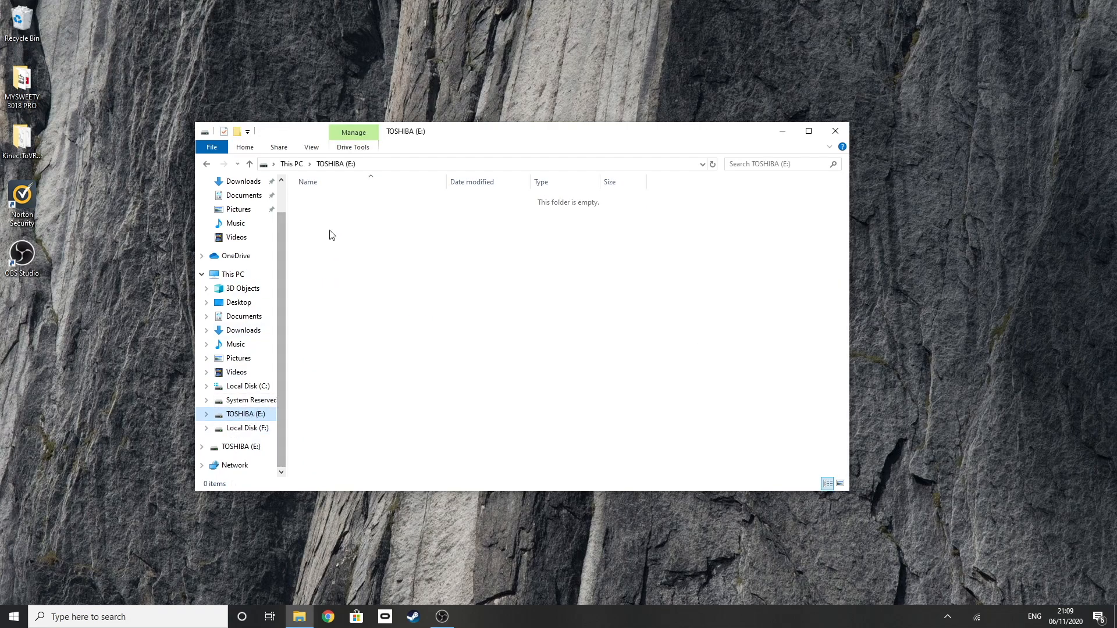
pyautogui.click(353, 148)
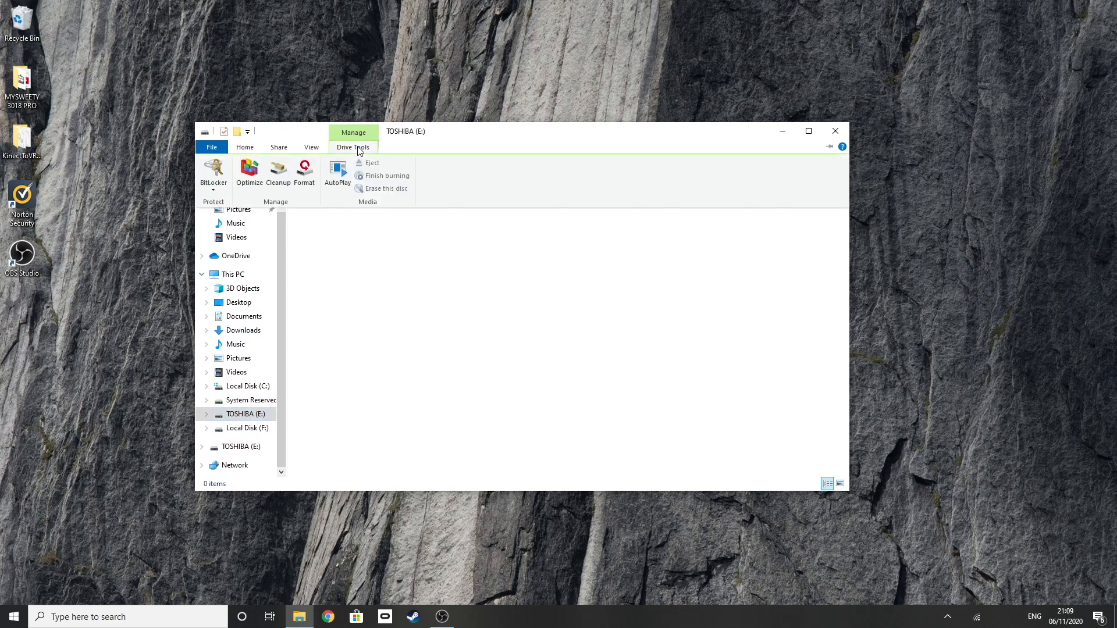
pyautogui.moveTo(303, 172)
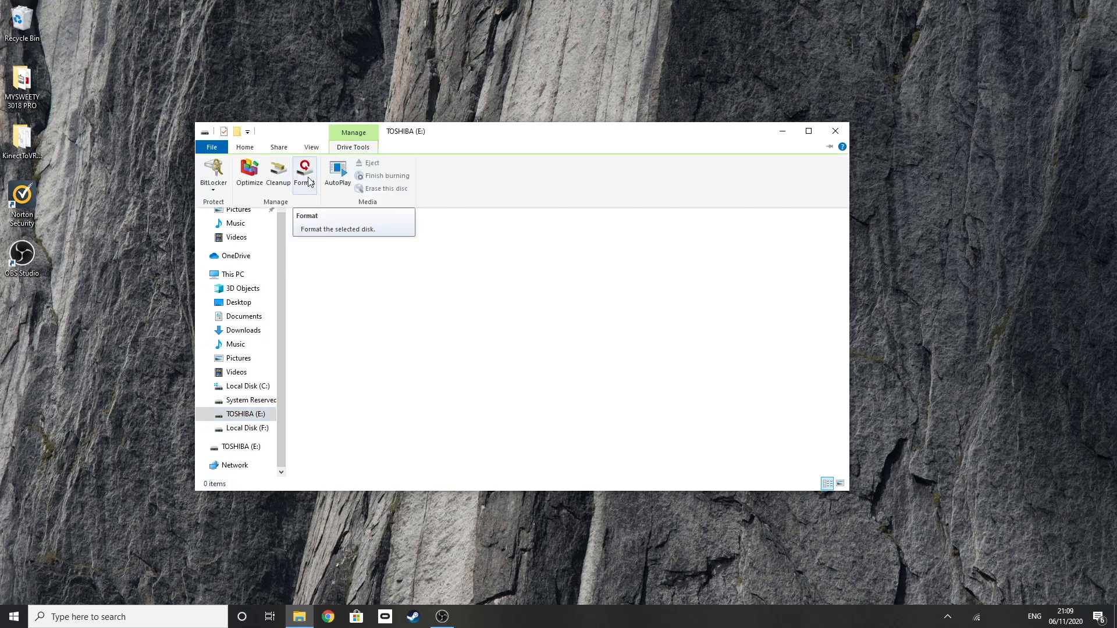
# Step: Set the format to exFAT, default allocation size, 465 GB capacity and volume label TESLACAM
pyautogui.click(304, 174)
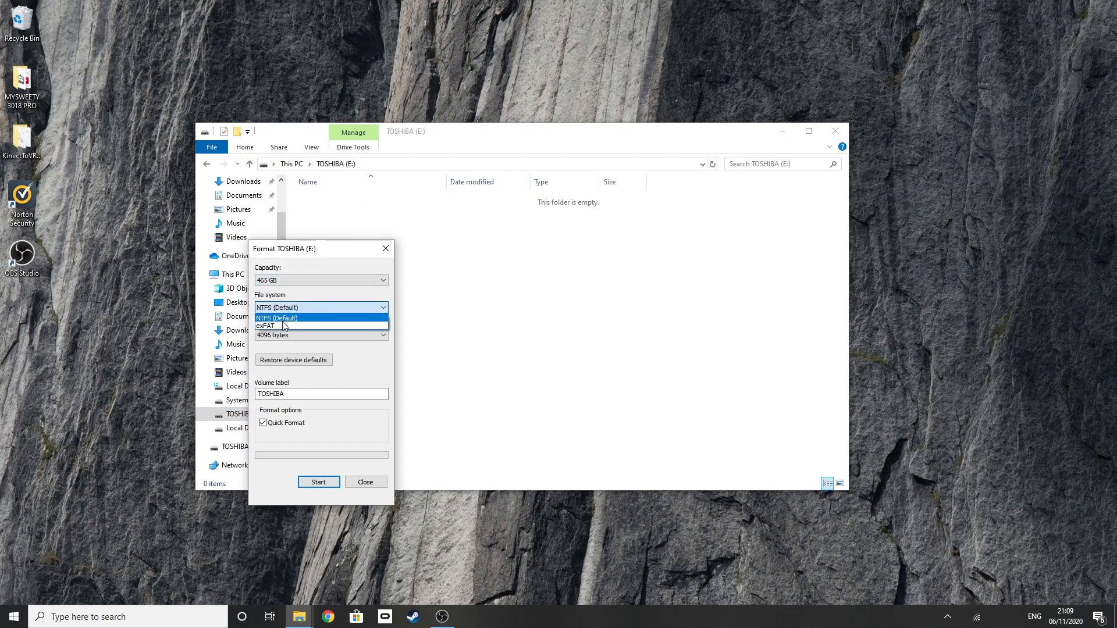
pyautogui.moveTo(268, 326)
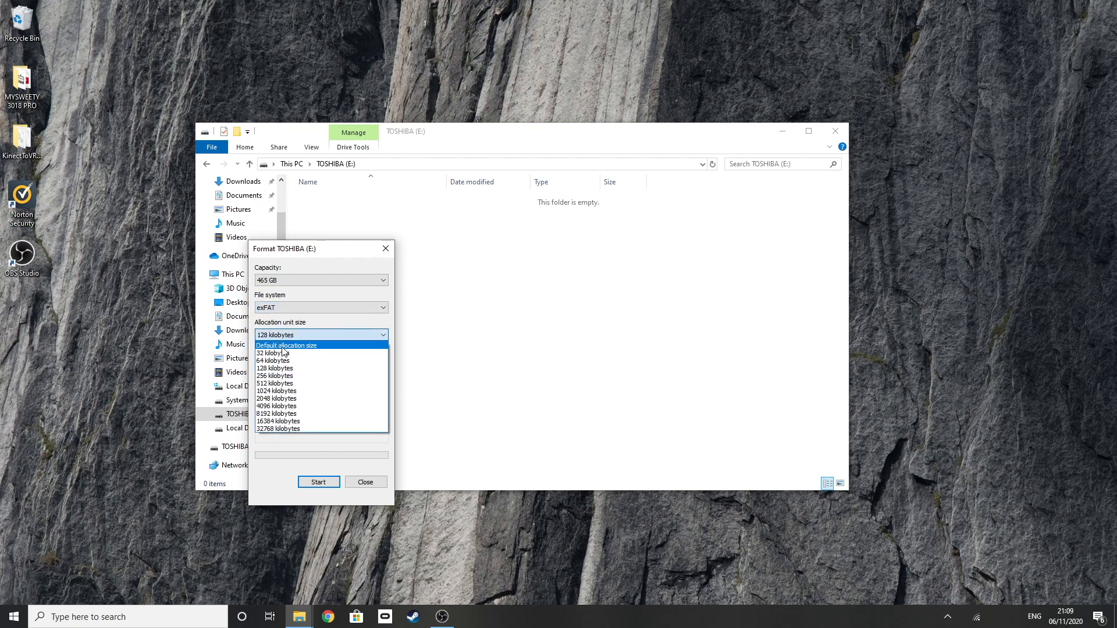
pyautogui.click(287, 344)
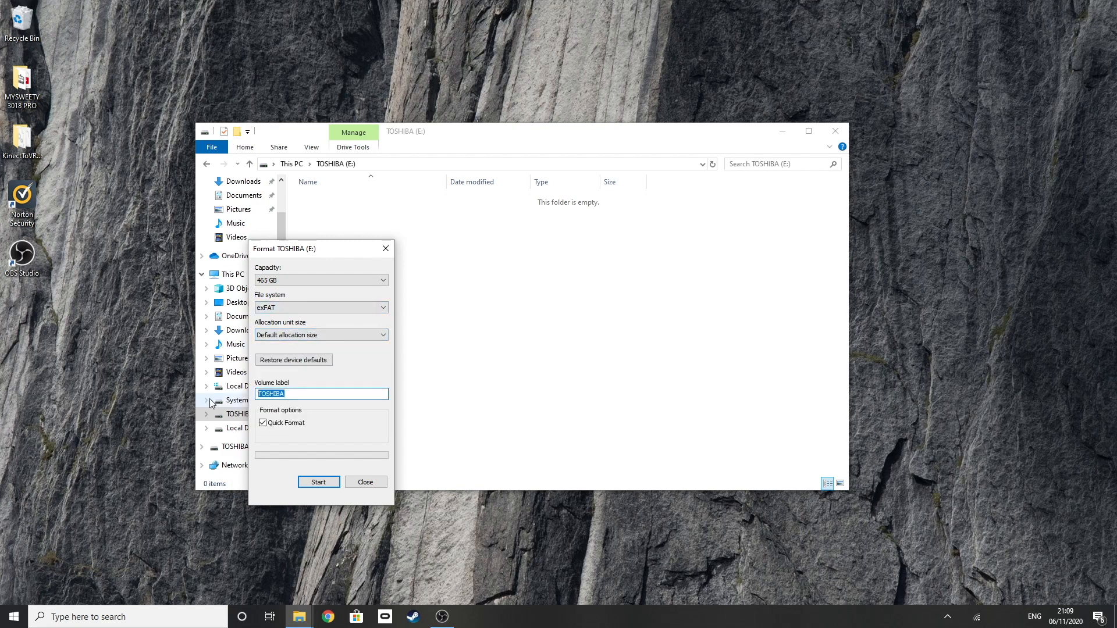
pyautogui.write('da')
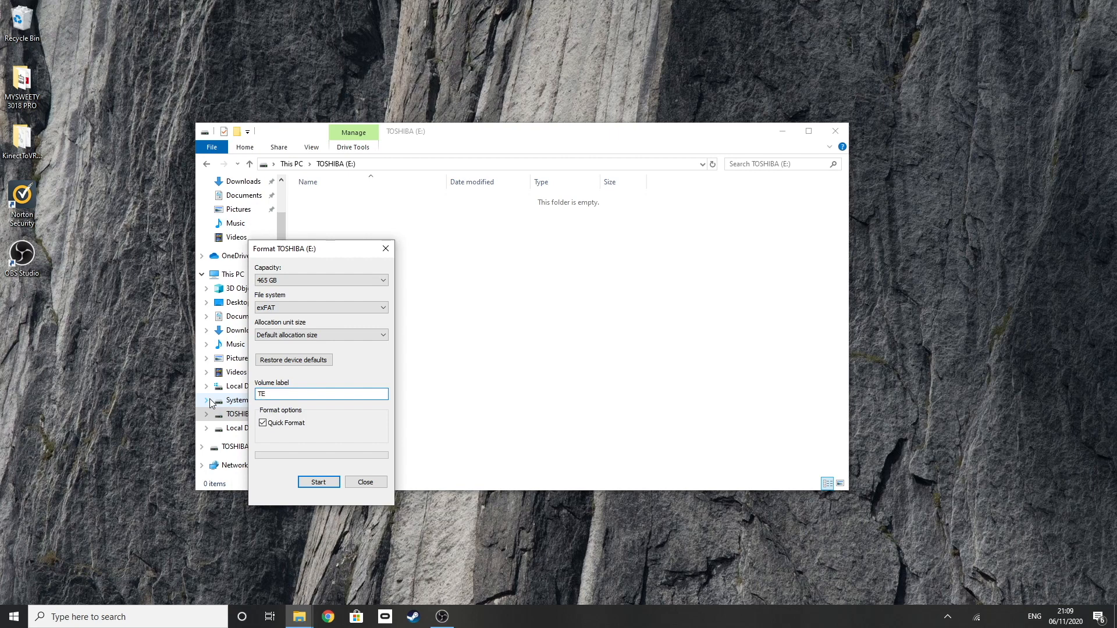
pyautogui.write('SLACAM')
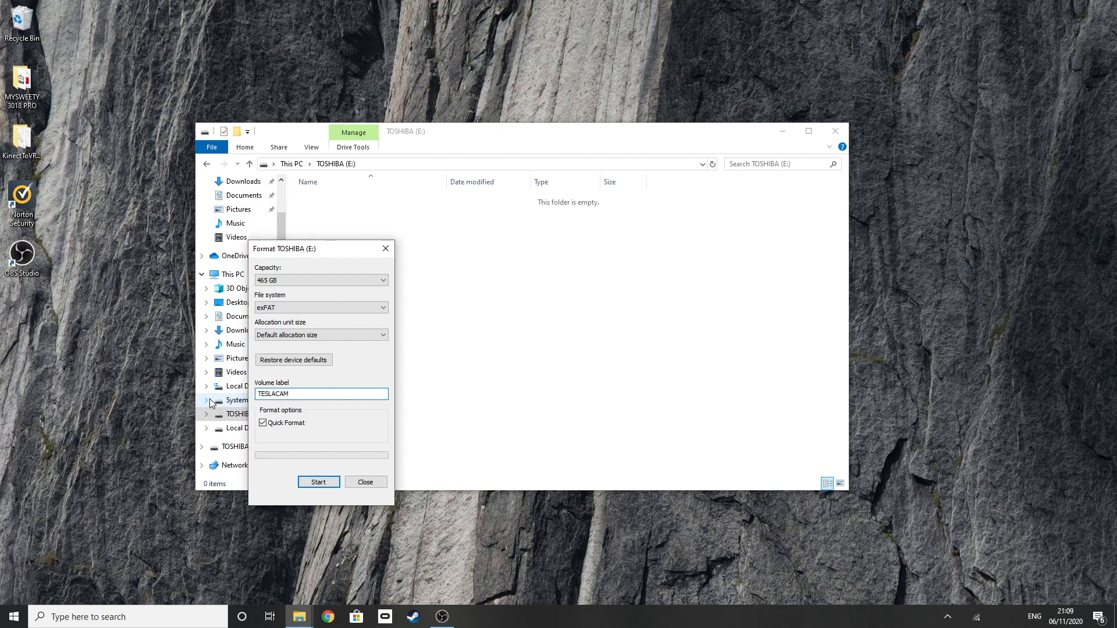
pyautogui.click(383, 279)
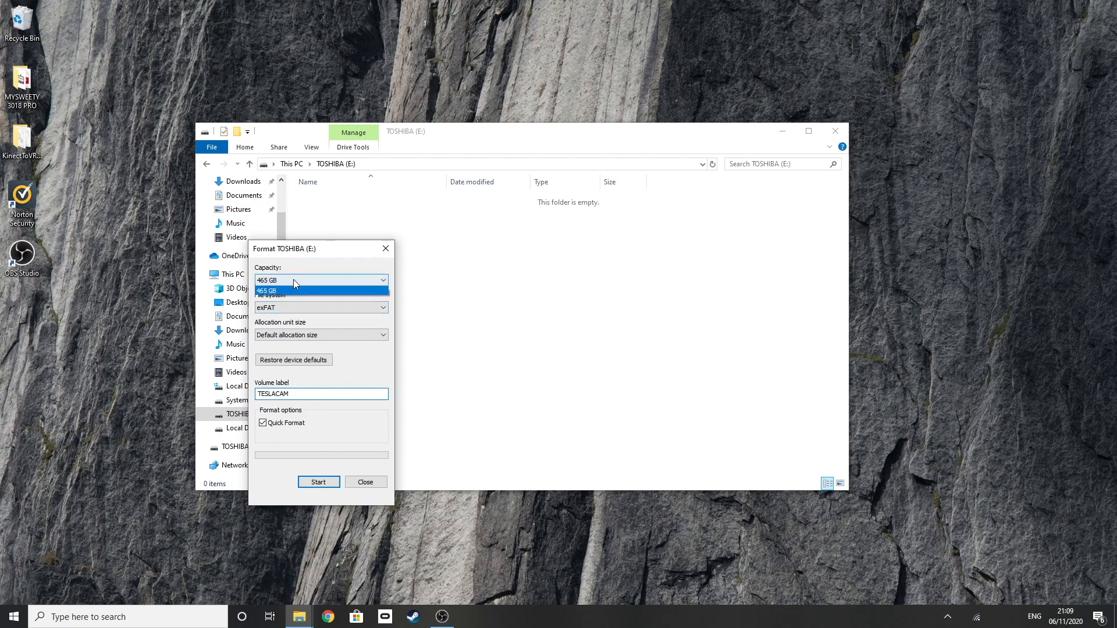
pyautogui.click(294, 279)
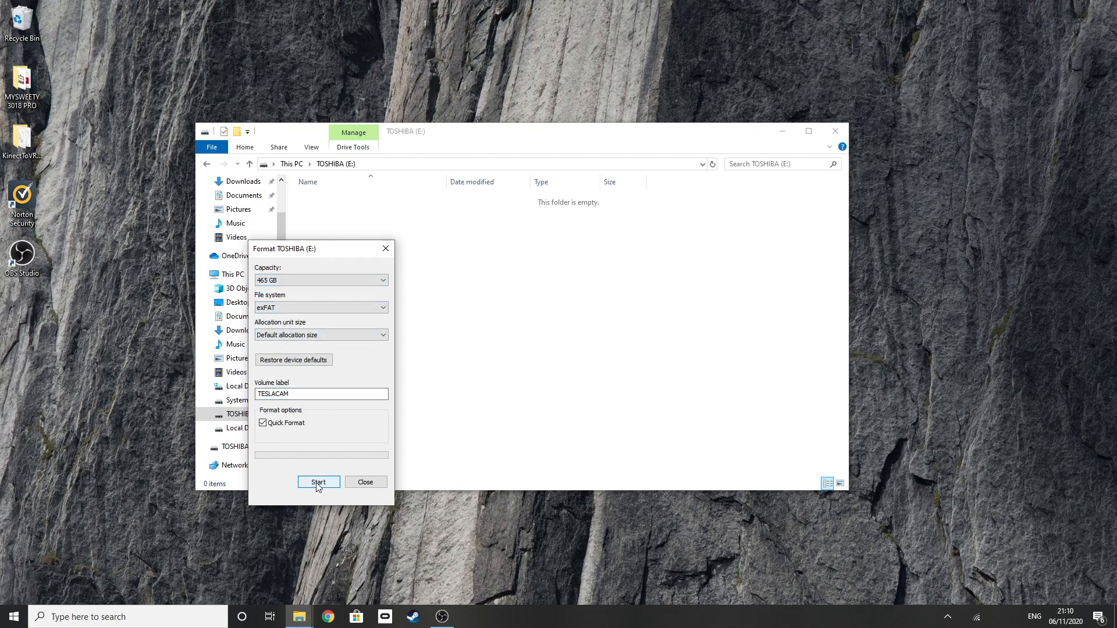
# Step: Run the quick format, confirming the data erase, and dismiss the completed format window
pyautogui.click(319, 482)
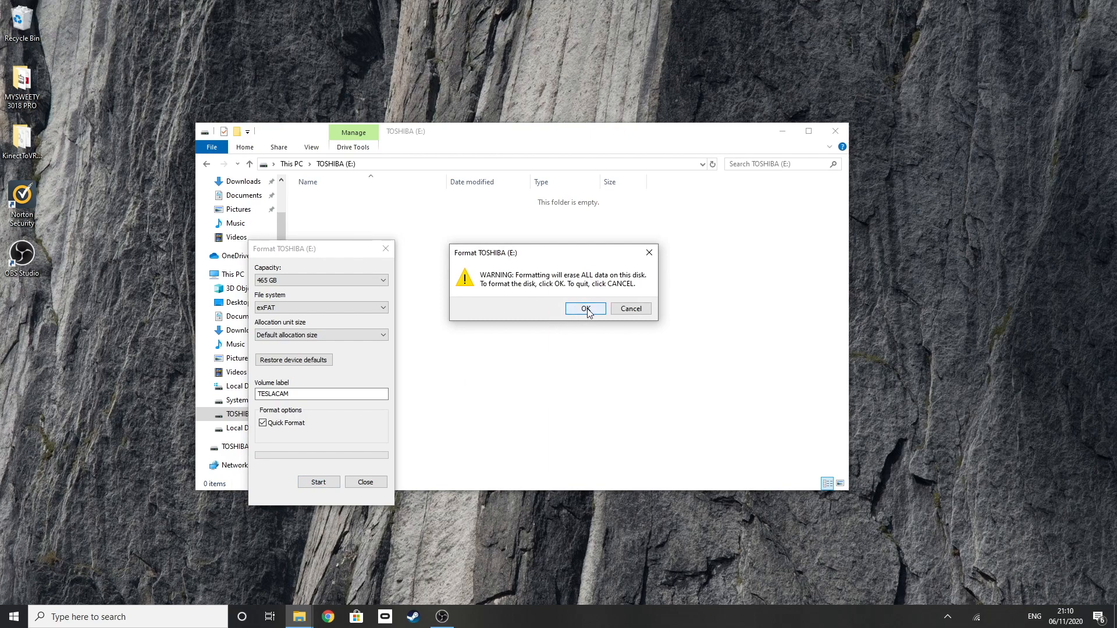
pyautogui.click(585, 308)
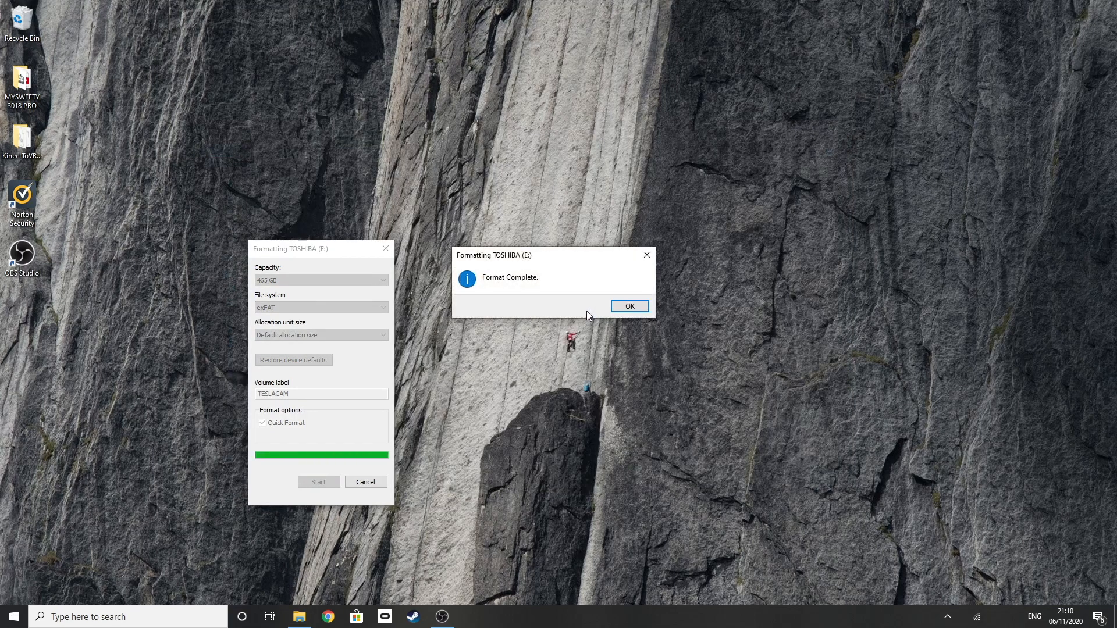
pyautogui.moveTo(514, 288)
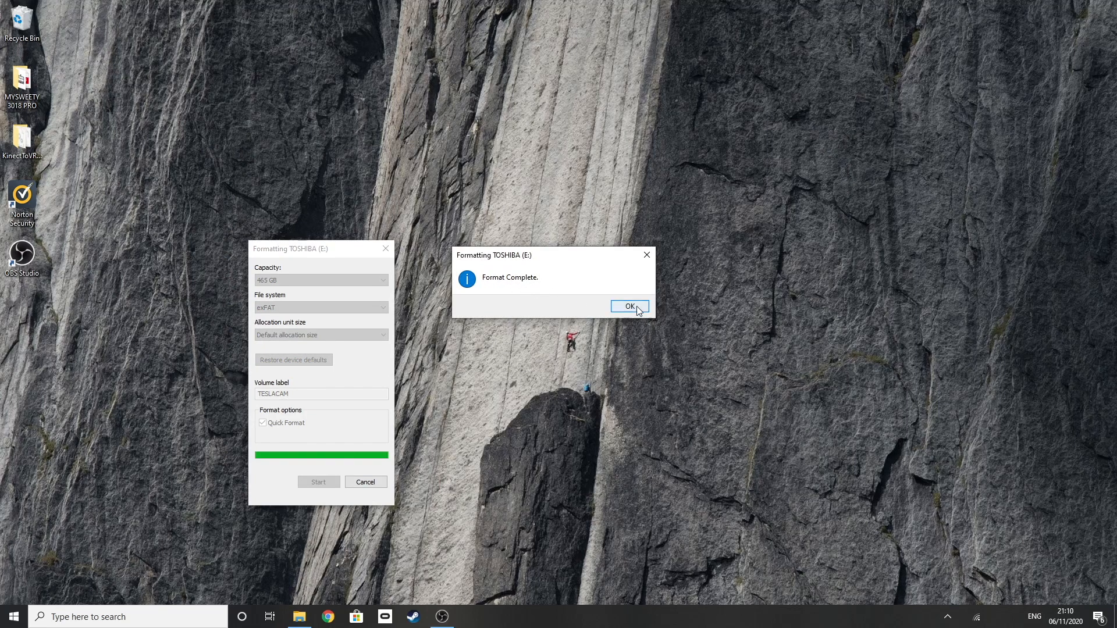
pyautogui.click(630, 306)
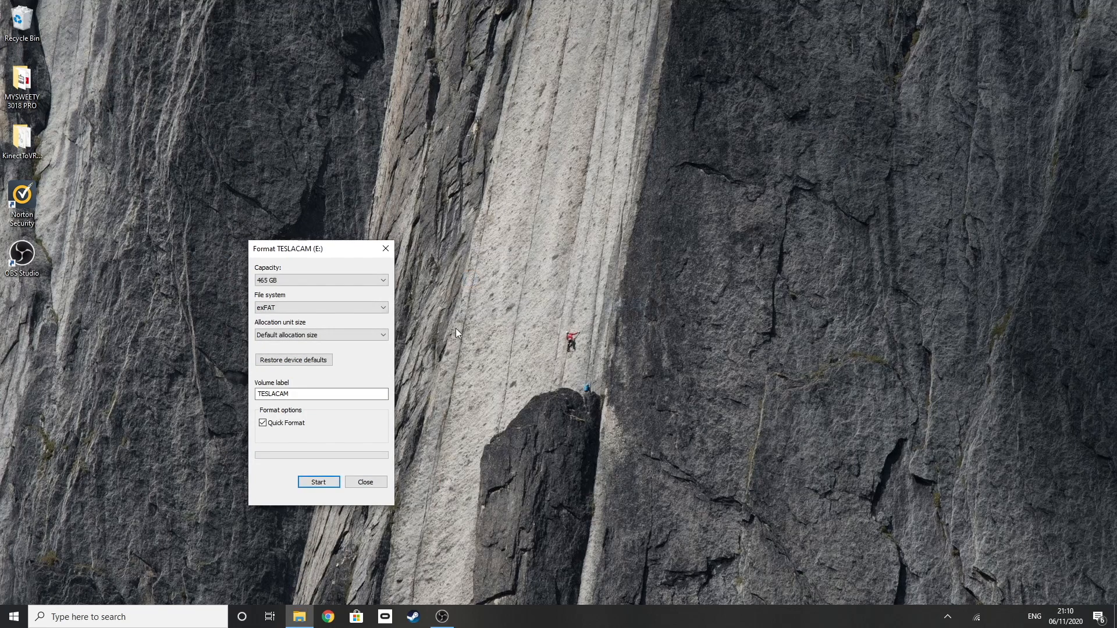
pyautogui.click(365, 482)
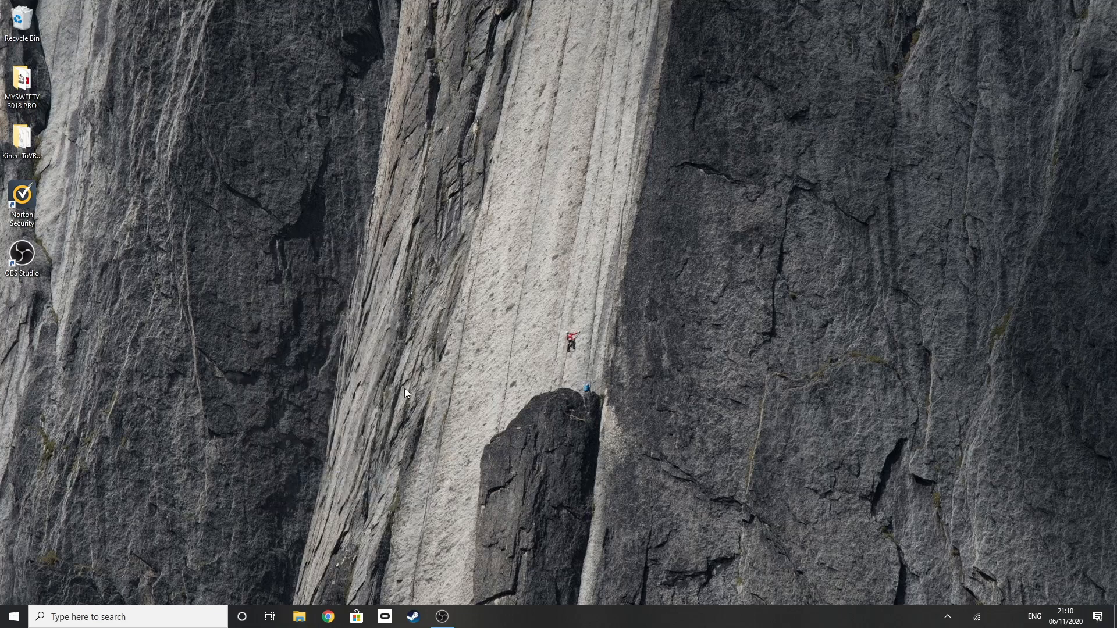
pyautogui.moveTo(404, 418)
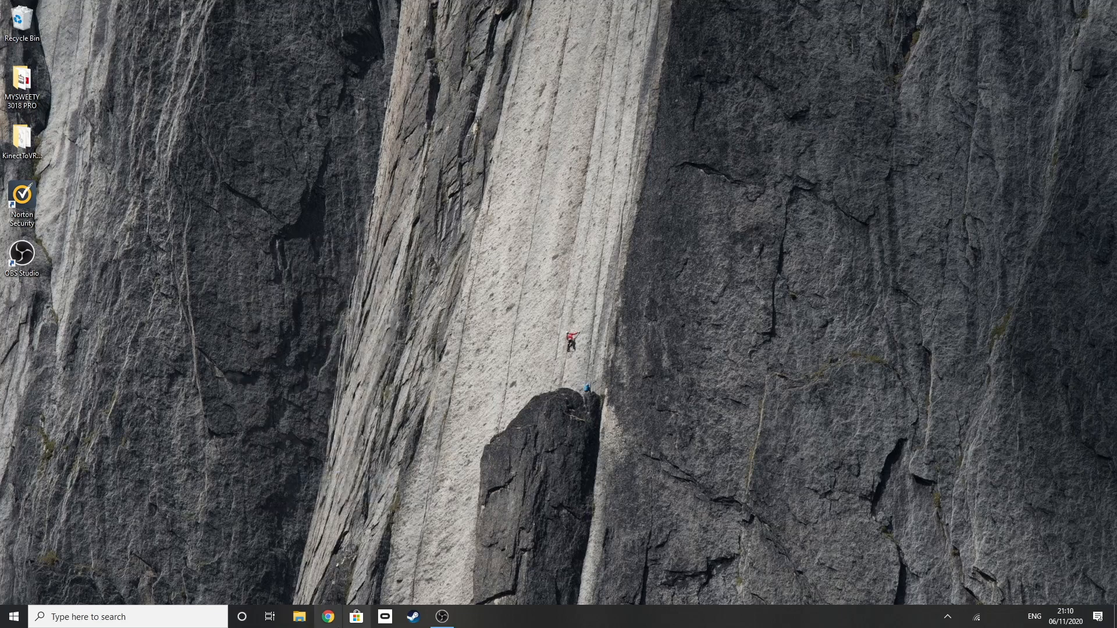
pyautogui.moveTo(718, 402)
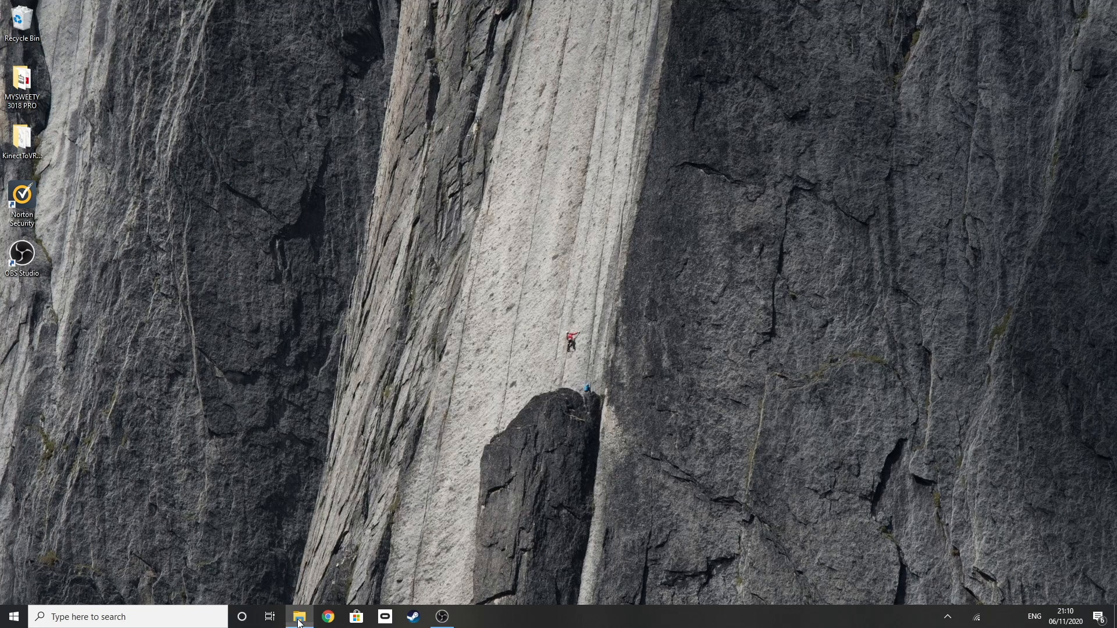
# Step: Create an empty folder named TeslaCam on the TESLACAM (E:) drive
pyautogui.click(299, 616)
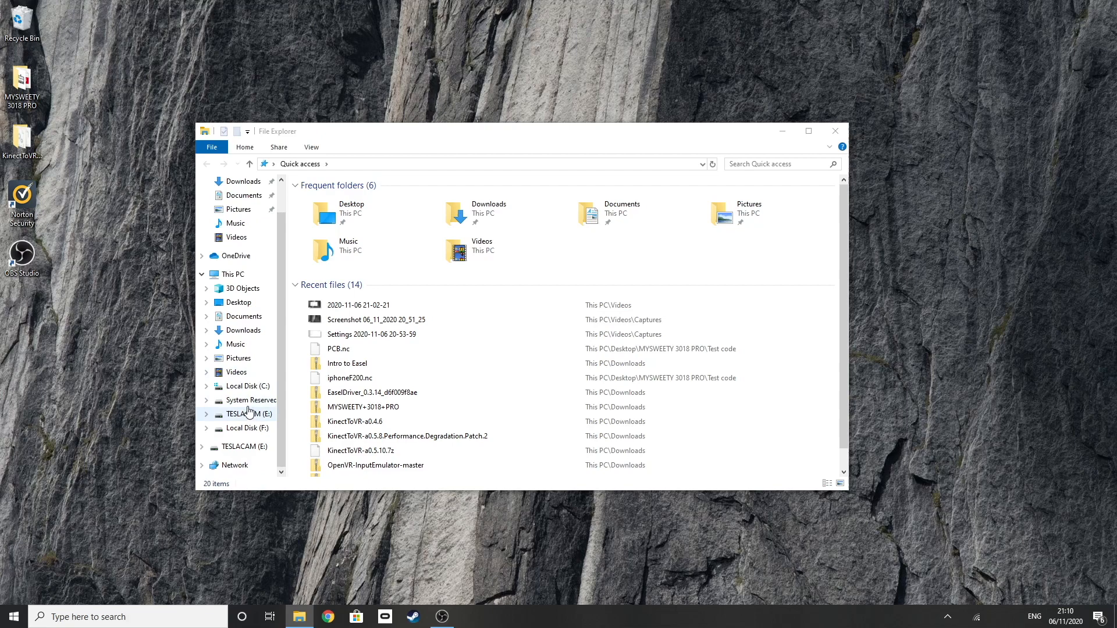
pyautogui.click(249, 415)
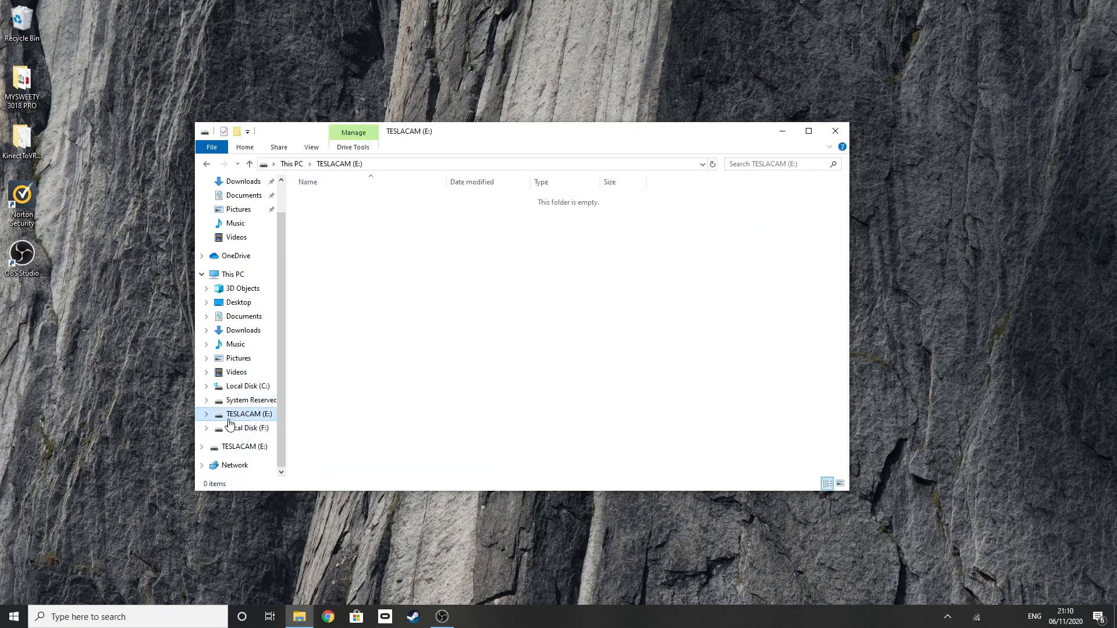
pyautogui.moveTo(238, 427)
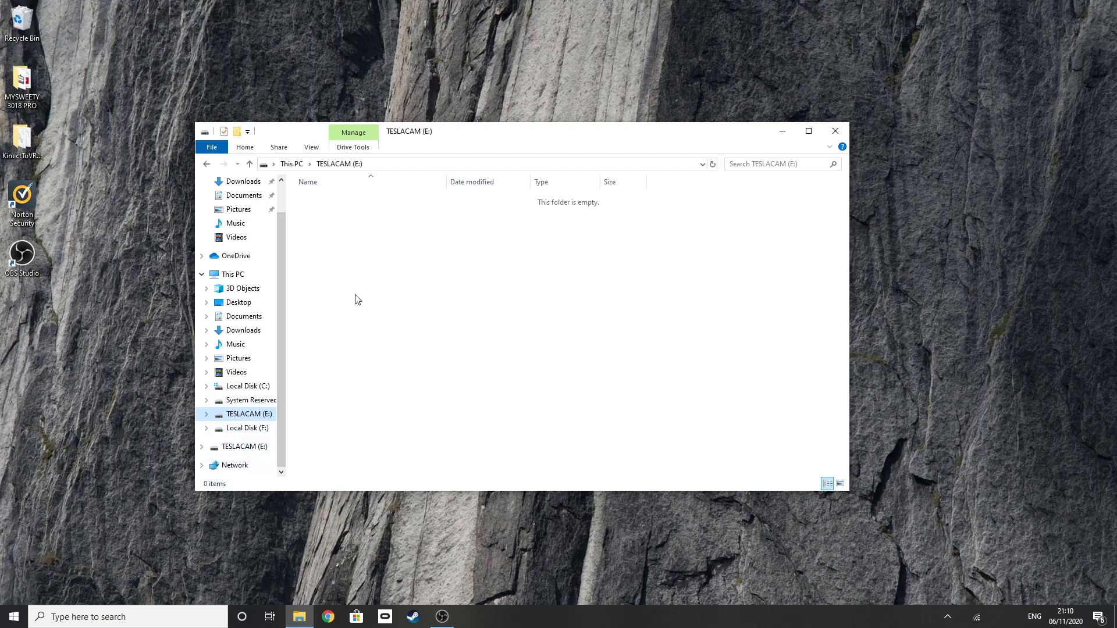
pyautogui.rightClick(357, 299)
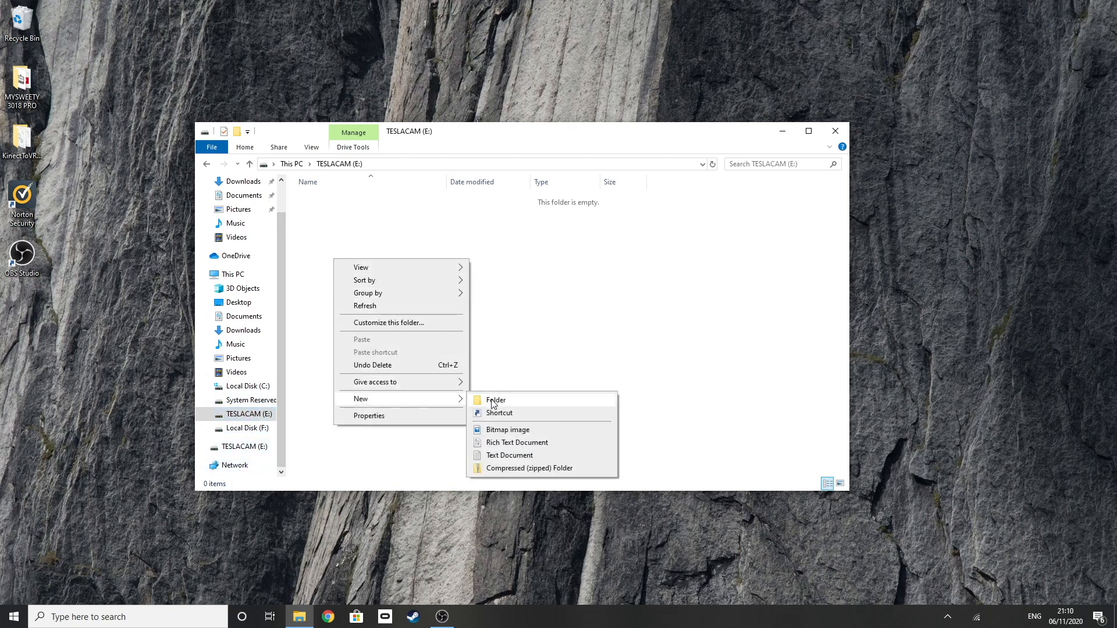
pyautogui.click(496, 400)
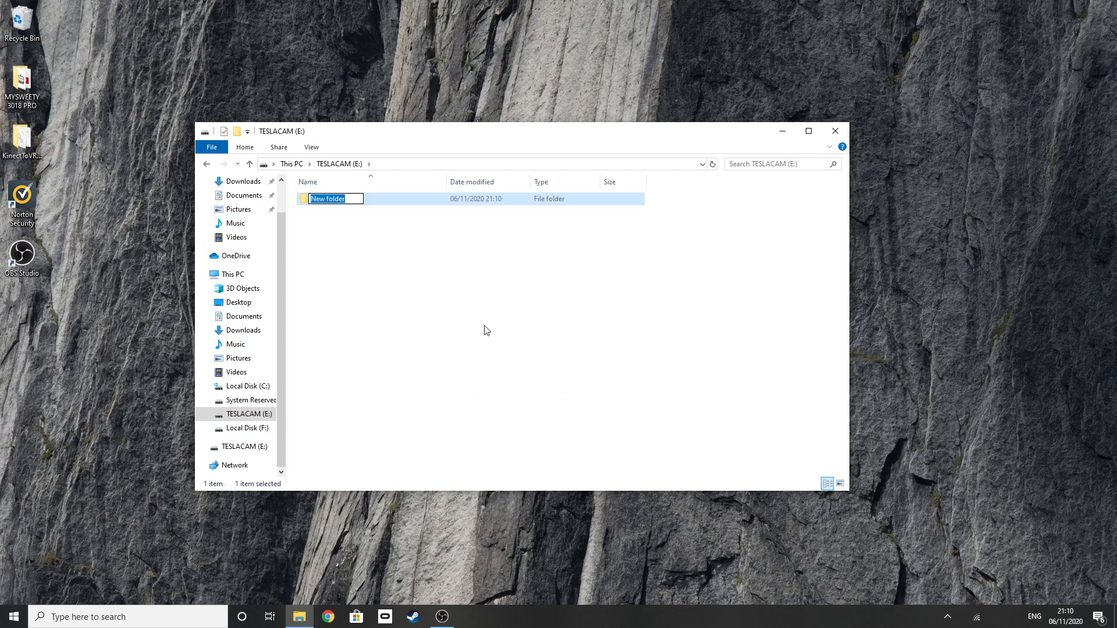
pyautogui.write('t')
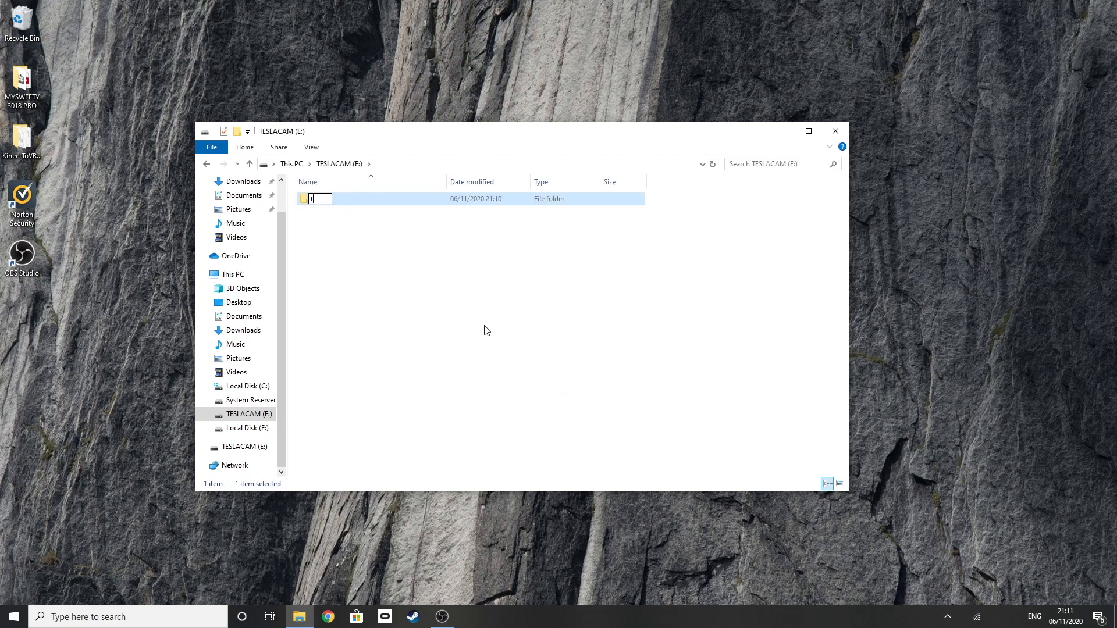
pyautogui.write('TeslaCam')
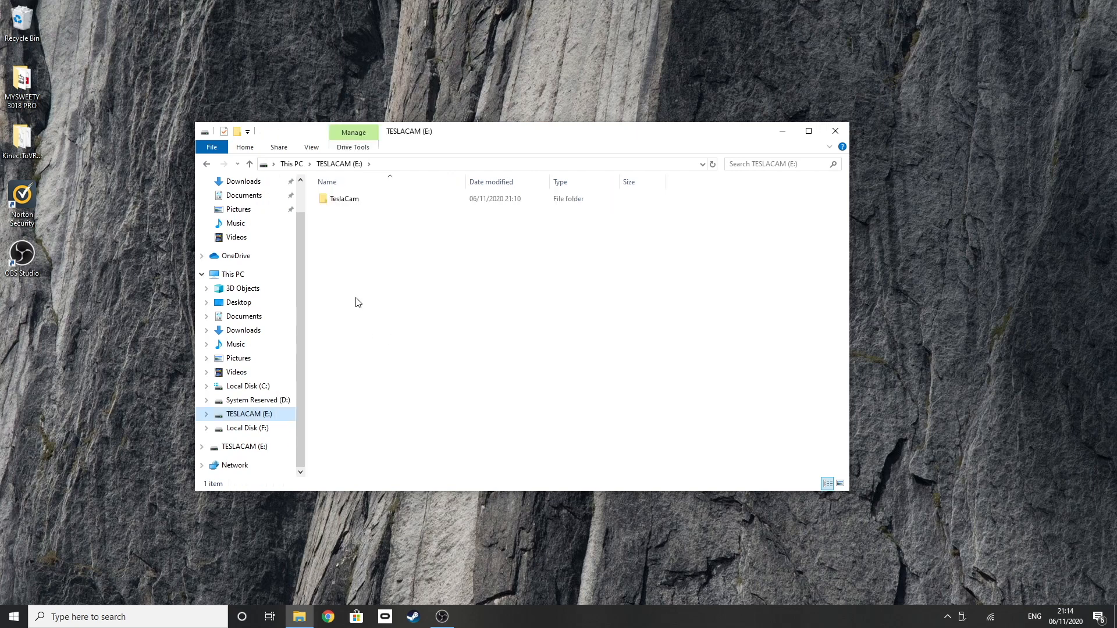
pyautogui.doubleClick(345, 198)
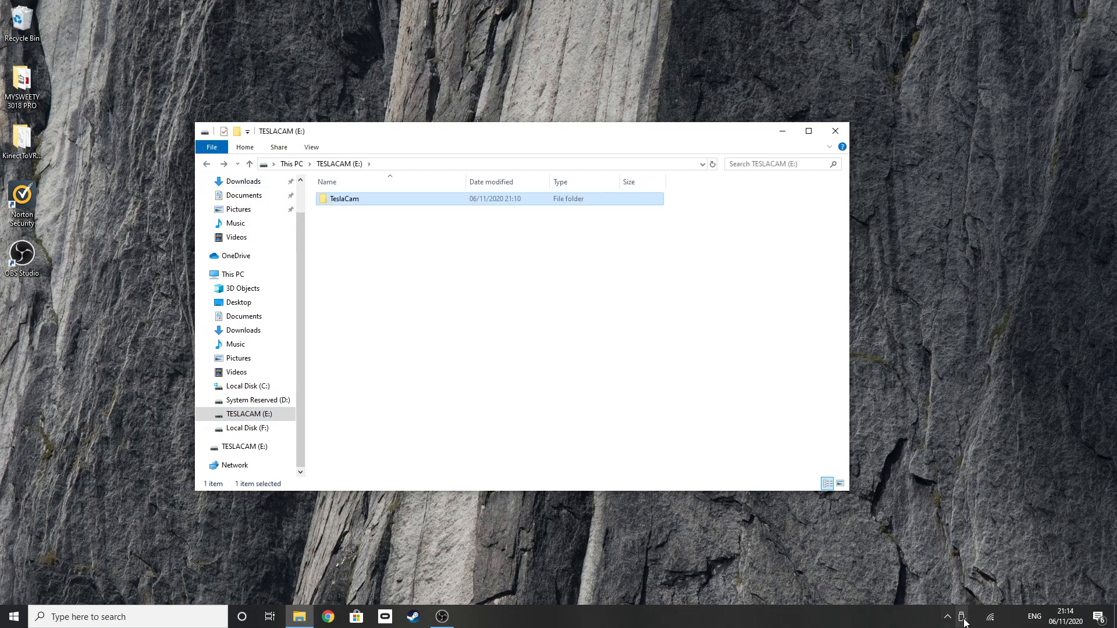
# Step: Safely eject the external USB 3.0 drive from the system tray
pyautogui.click(963, 617)
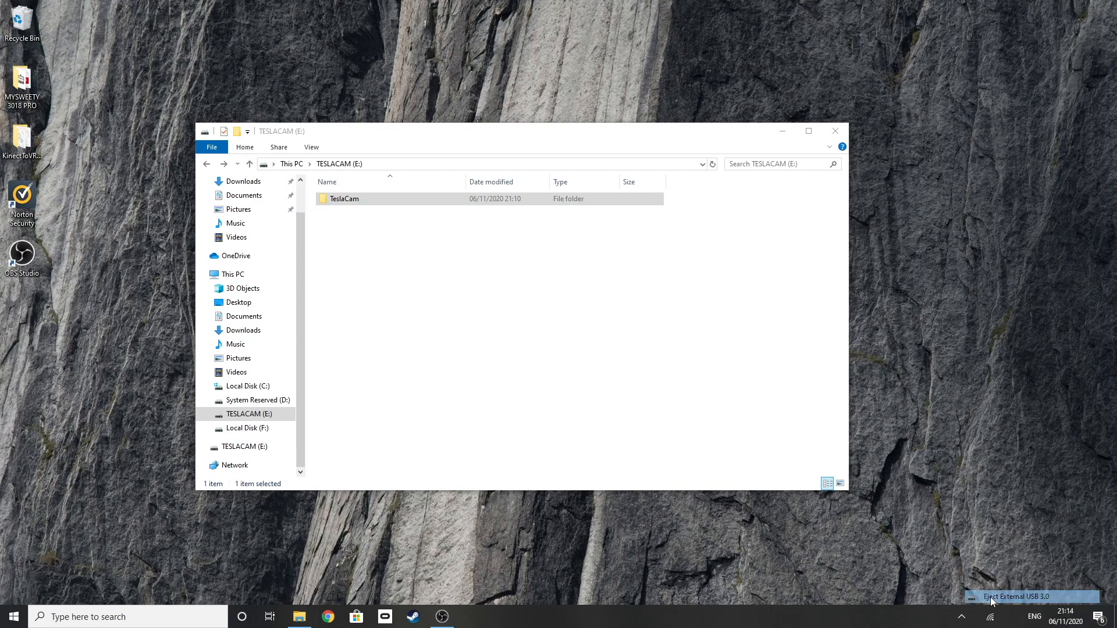
pyautogui.click(1008, 597)
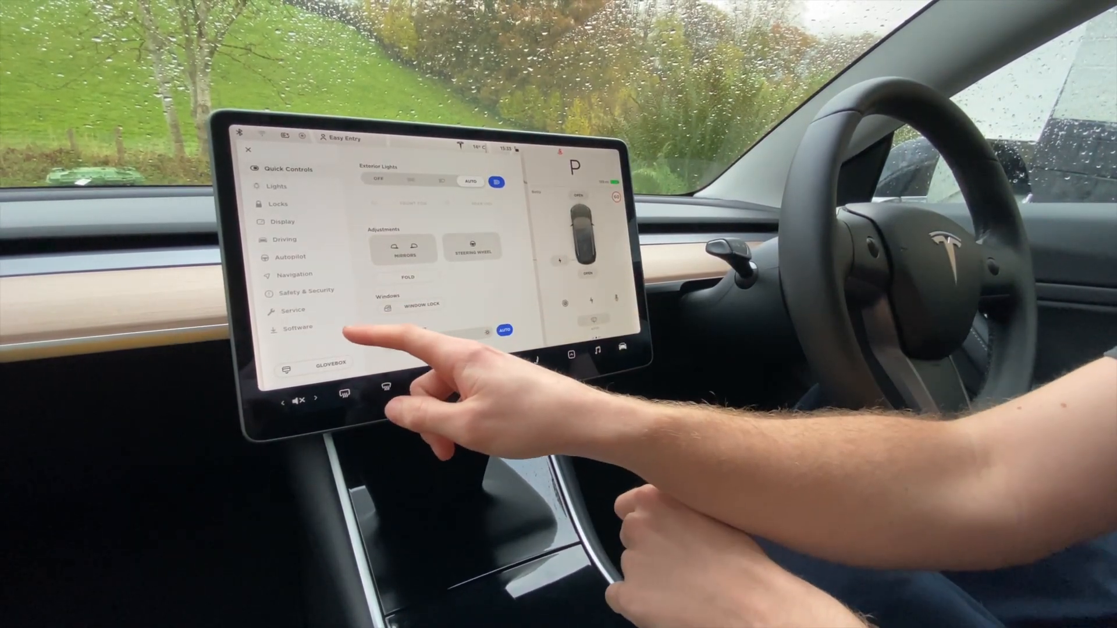
# Step: In Safety & Security, switch Sentry Mode ON and review the dashcam options below it
pyautogui.click(293, 297)
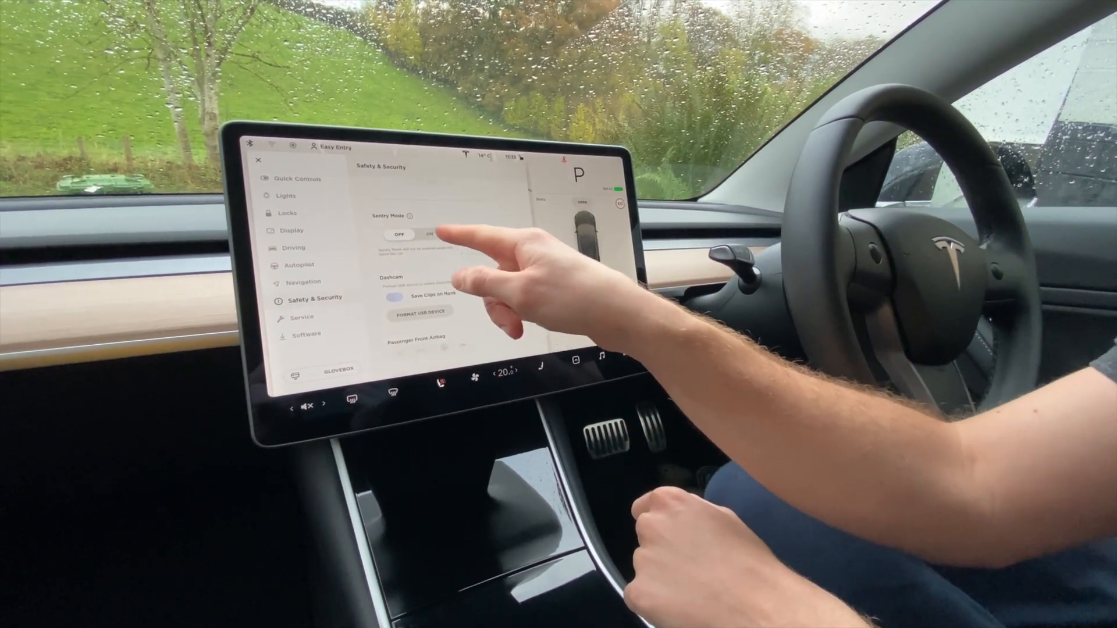
pyautogui.click(426, 233)
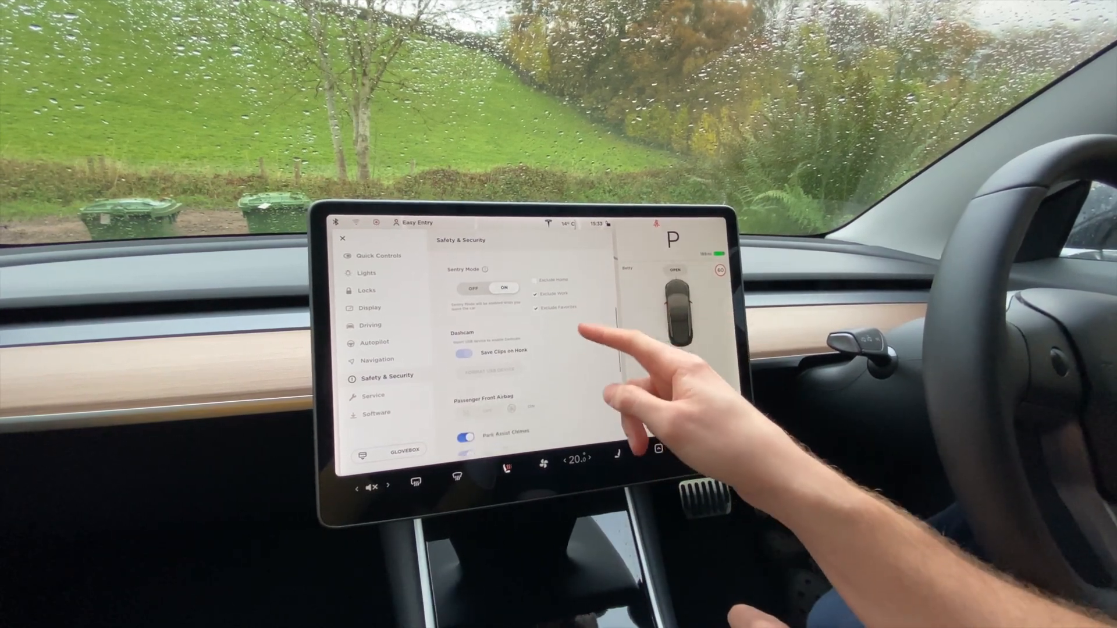
pyautogui.scroll(-3)
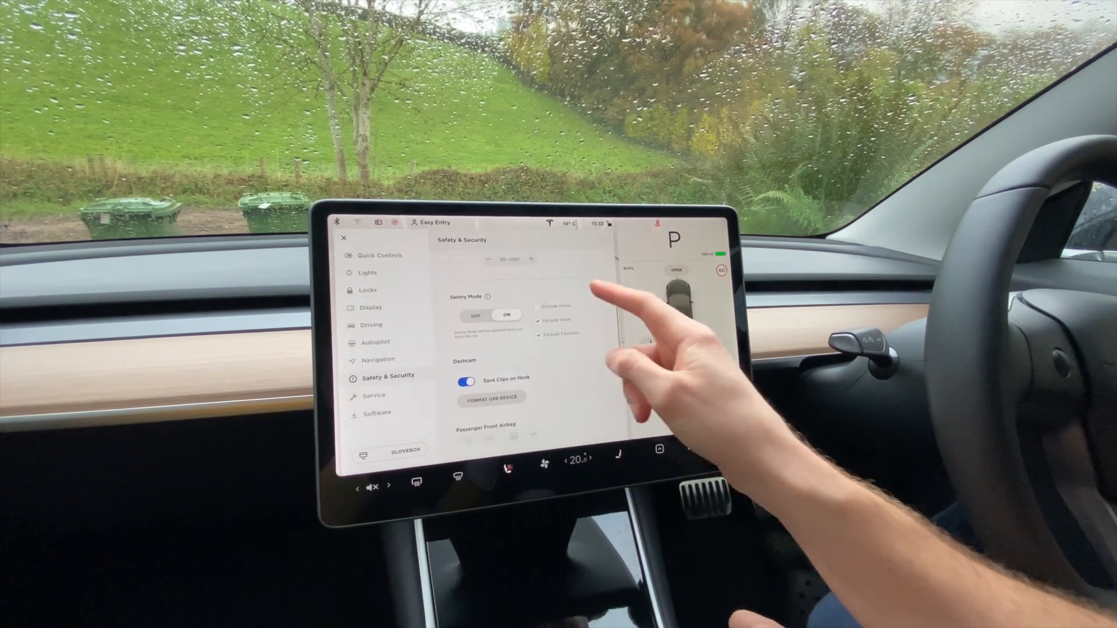
pyautogui.scroll(-3)
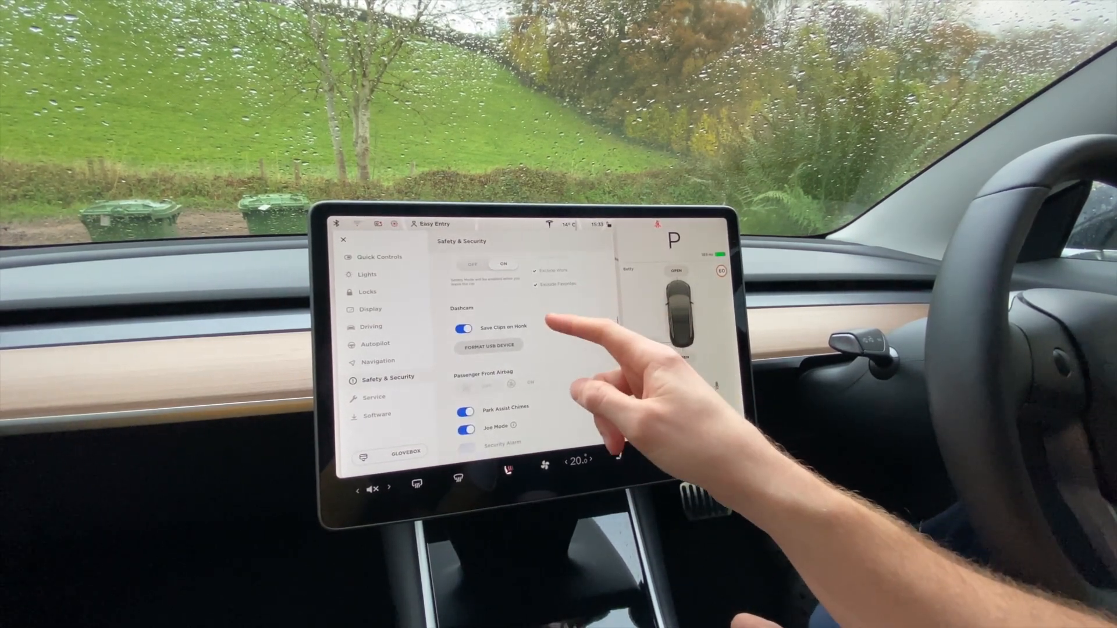